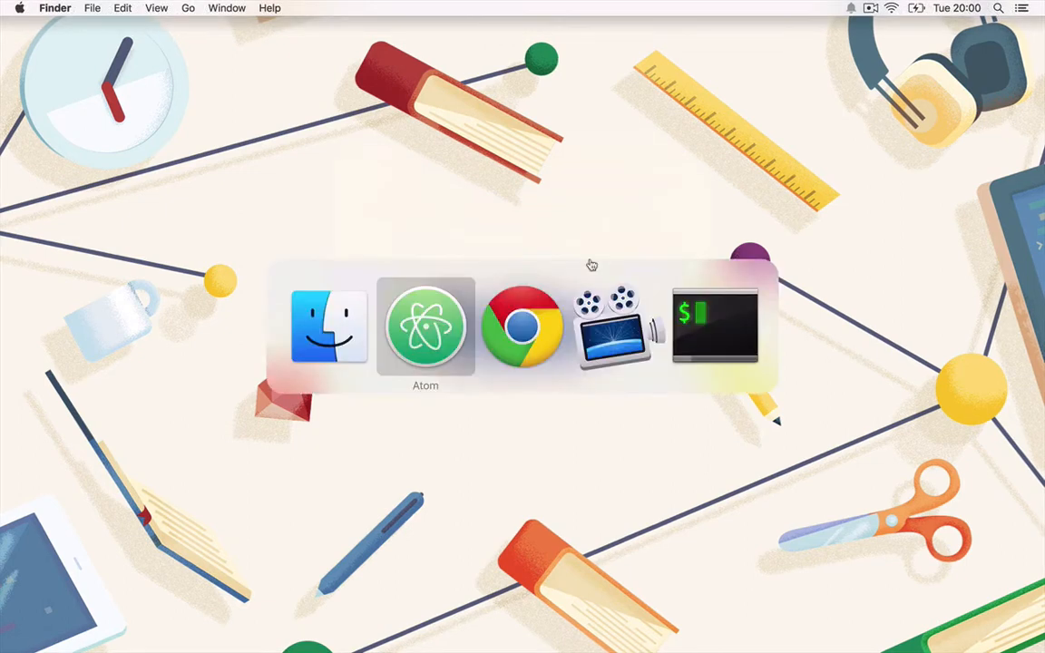
Switch to Terminal and start the mkdir p5-sketch command for a new project folder
{"action": "left_click", "coordinate": [522, 327]}
{"action": "type", "text": "mkd"}
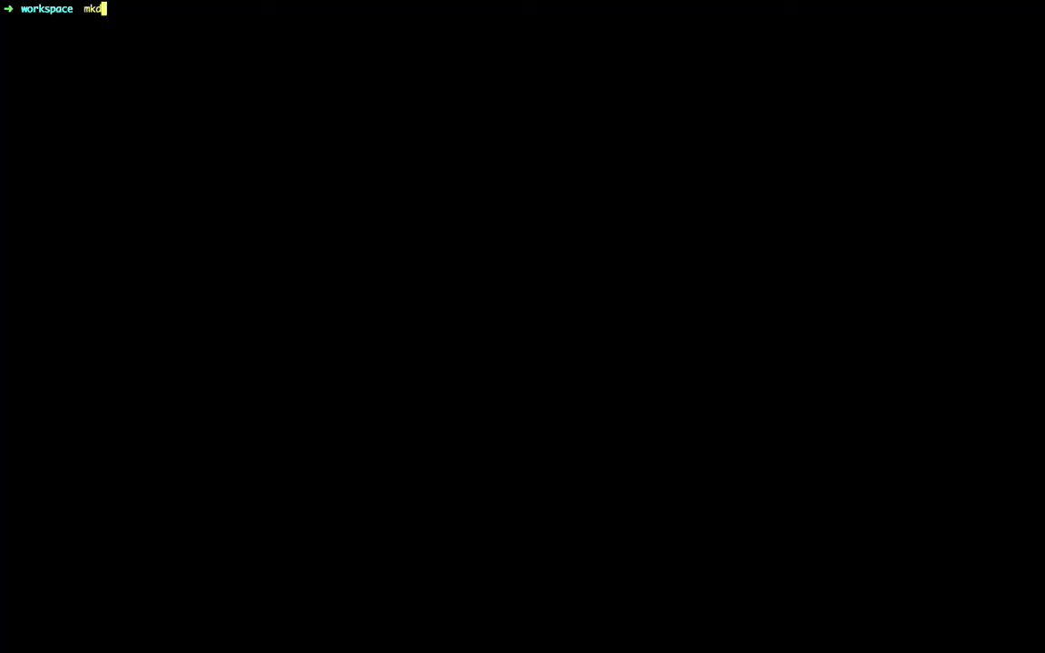
{"action": "type", "text": "ir p5-ske"}
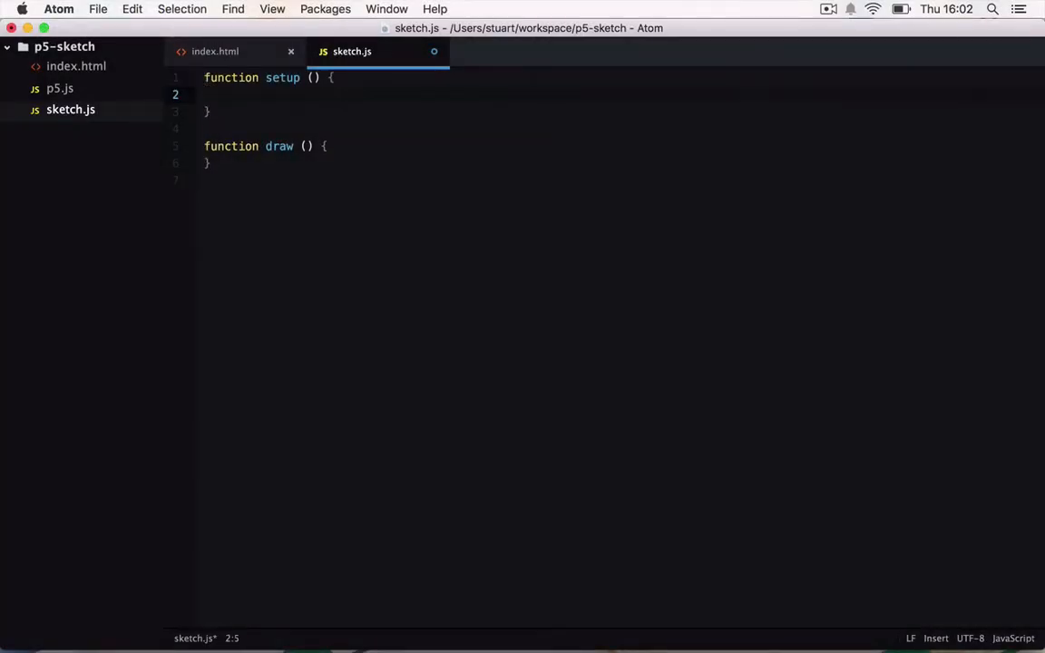
Write createCanvas inside the empty setup() function of sketch.js
{"action": "type", "text": "createCanvas"}
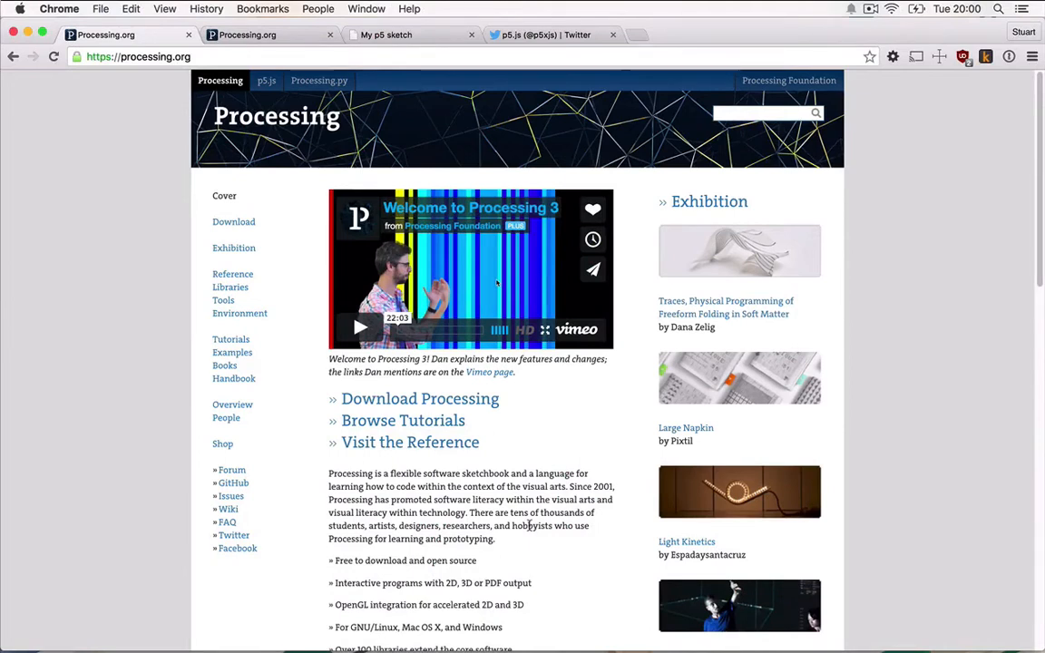
Go to the Examples page from the Processing.org sidebar
{"action": "left_click", "coordinate": [233, 352]}
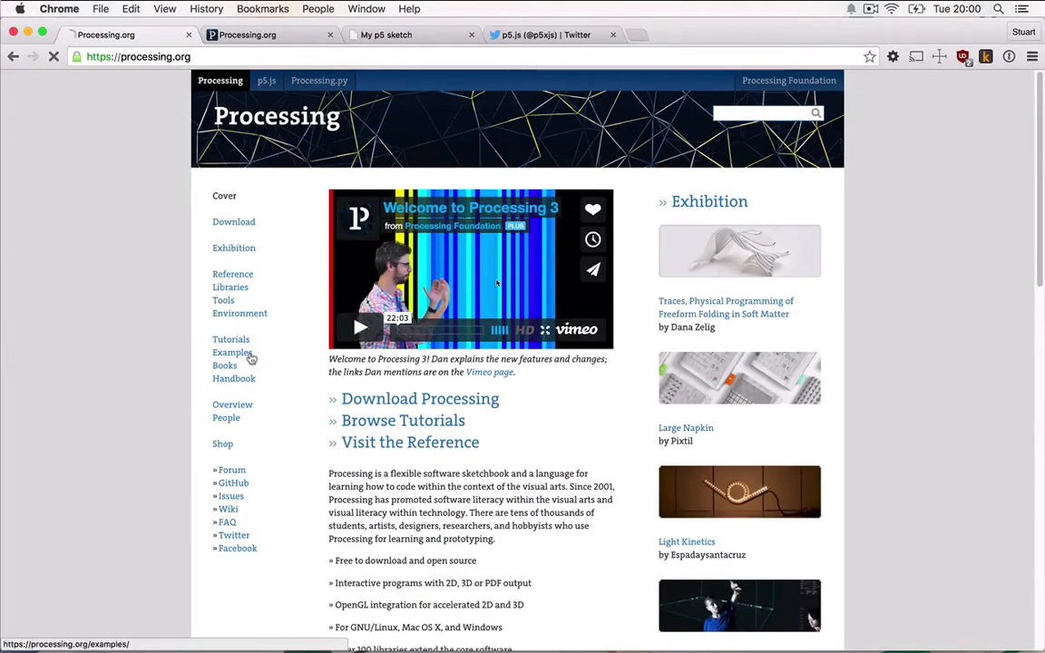
{"action": "left_click", "coordinate": [232, 352]}
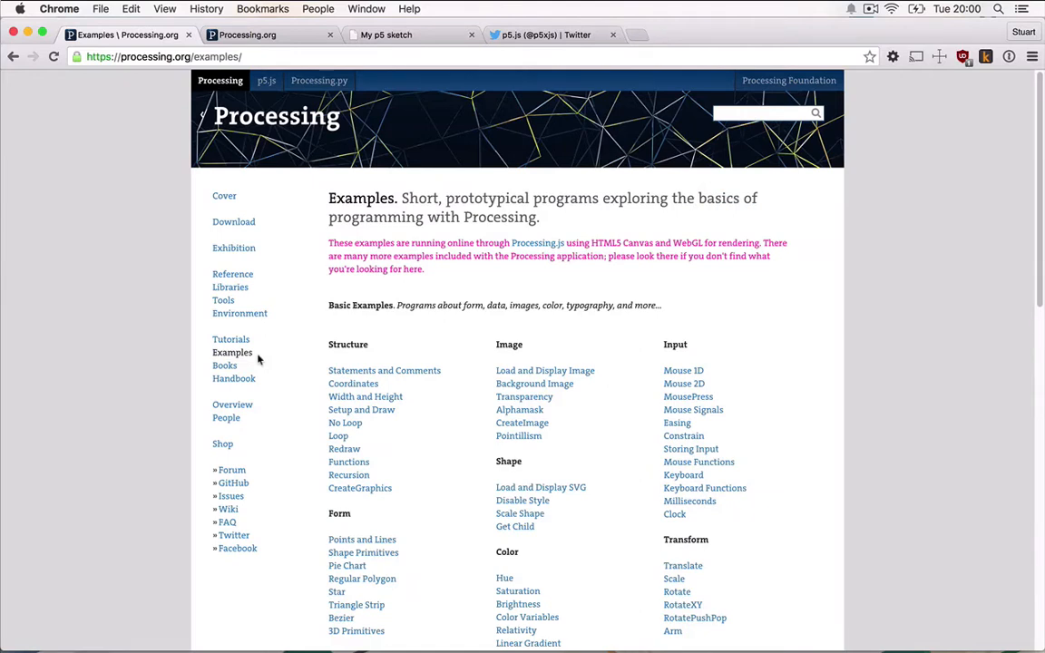
Go to the Exhibition page and browse down the curated project grid
{"action": "left_click", "coordinate": [234, 247]}
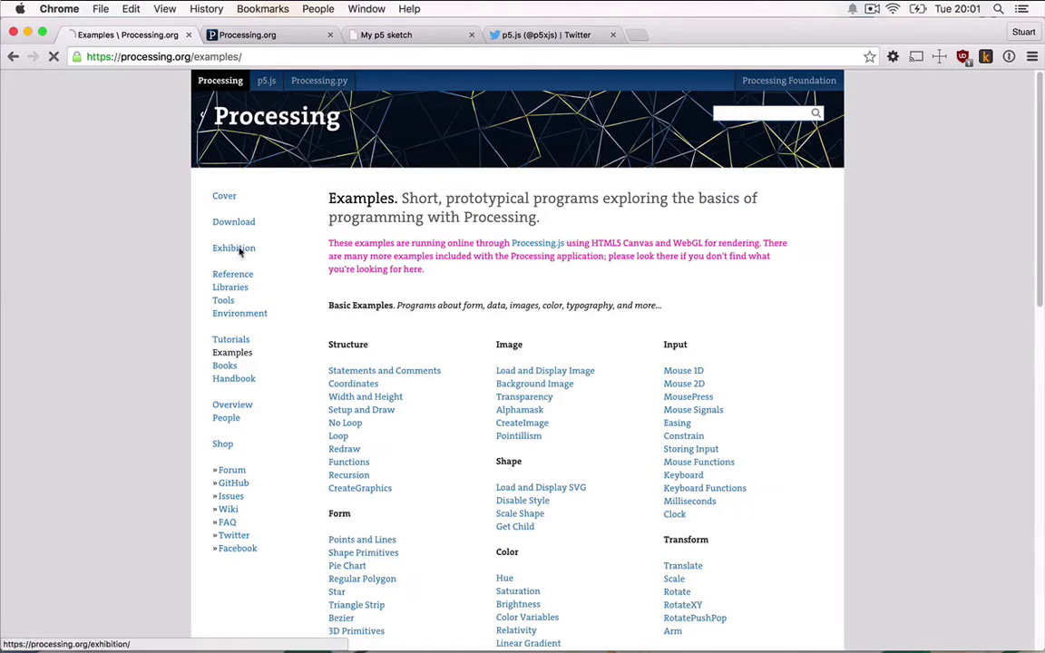
{"action": "left_click", "coordinate": [234, 247]}
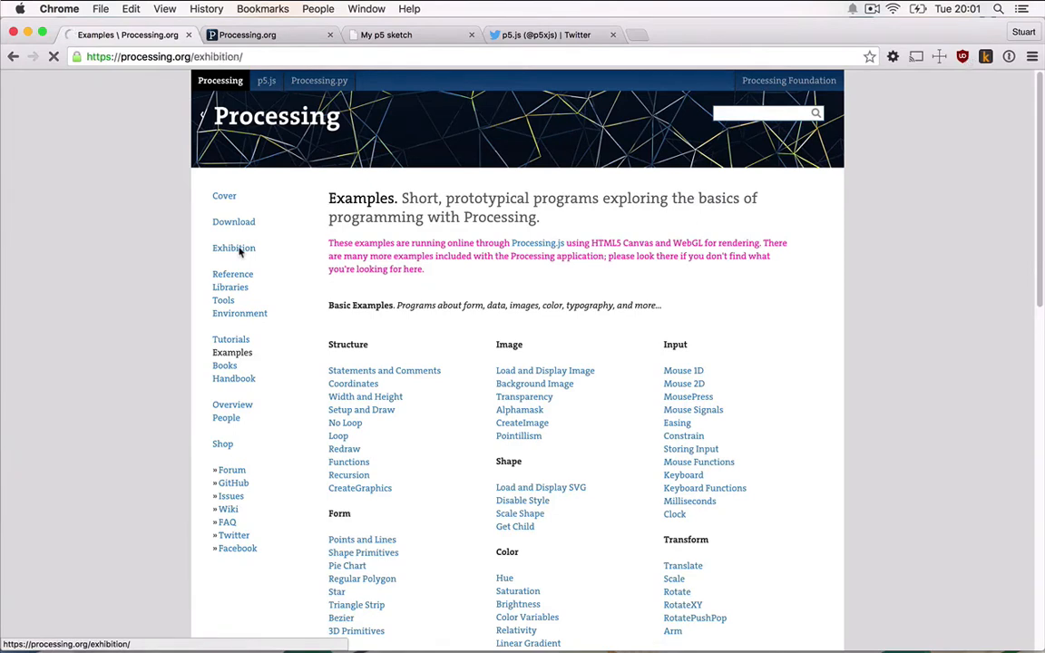
{"action": "left_click", "coordinate": [234, 247]}
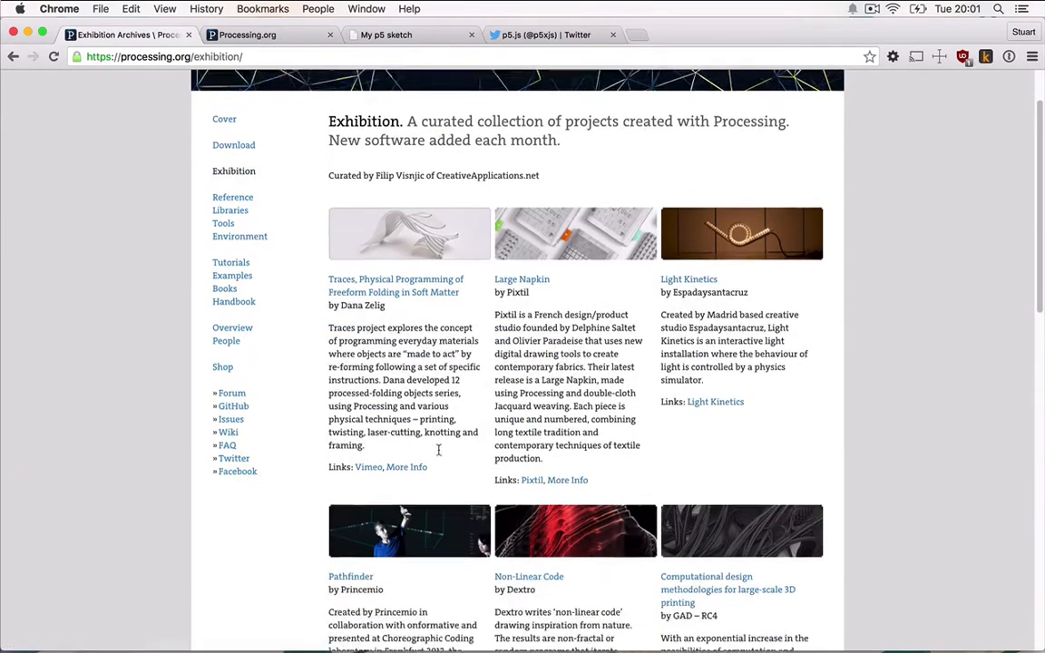
{"action": "scroll", "scroll_direction": "down", "scroll_amount": 3}
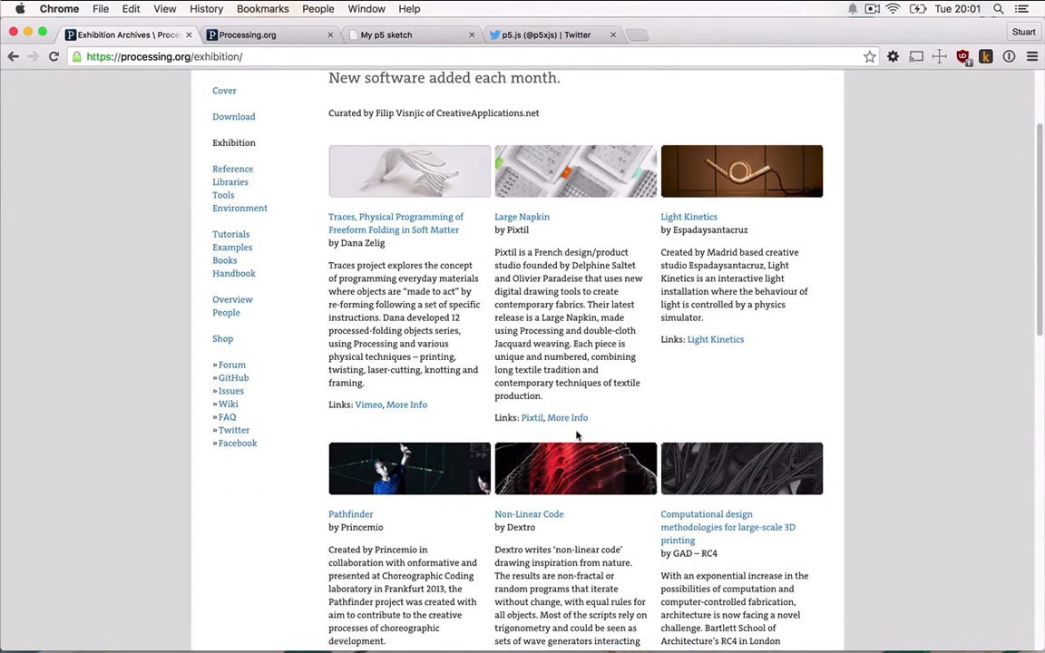
{"action": "scroll", "scroll_direction": "down", "scroll_amount": 3}
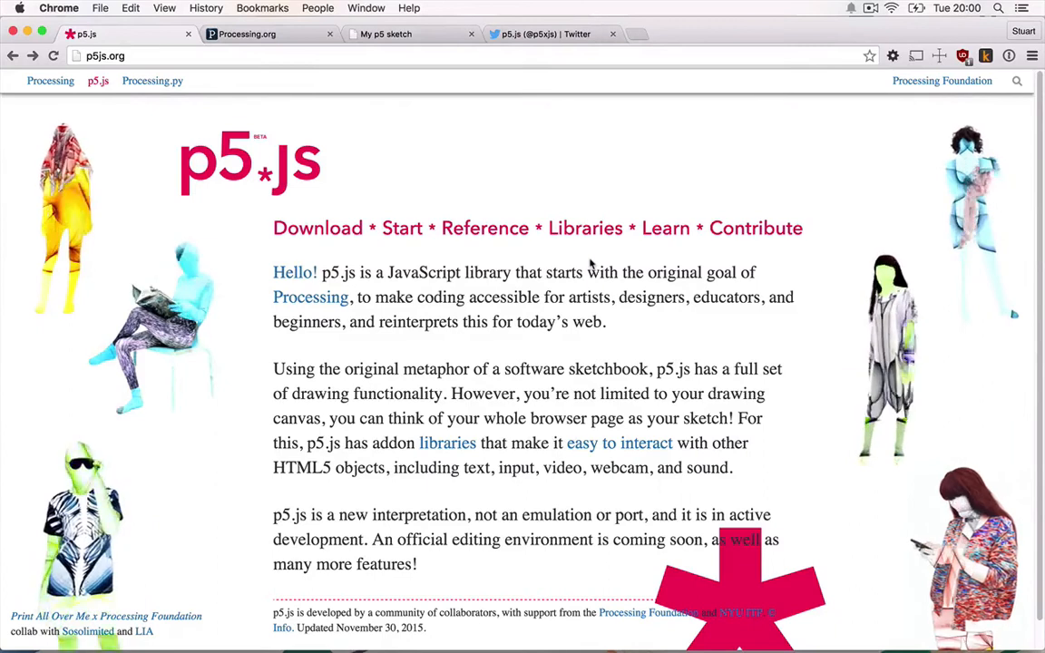
Switch to the p5js.org browser tab showing the p5.js home page
{"action": "left_click", "coordinate": [484, 229]}
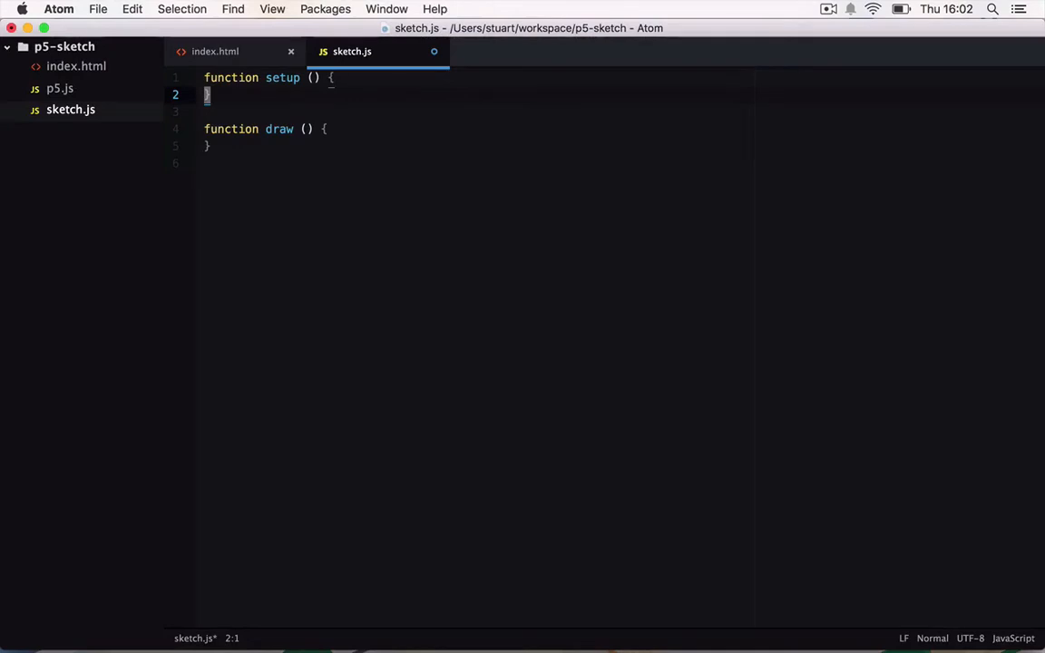
Write createCanvas on the blank line inside setup() in sketch.js
{"action": "type", "text": "create"}
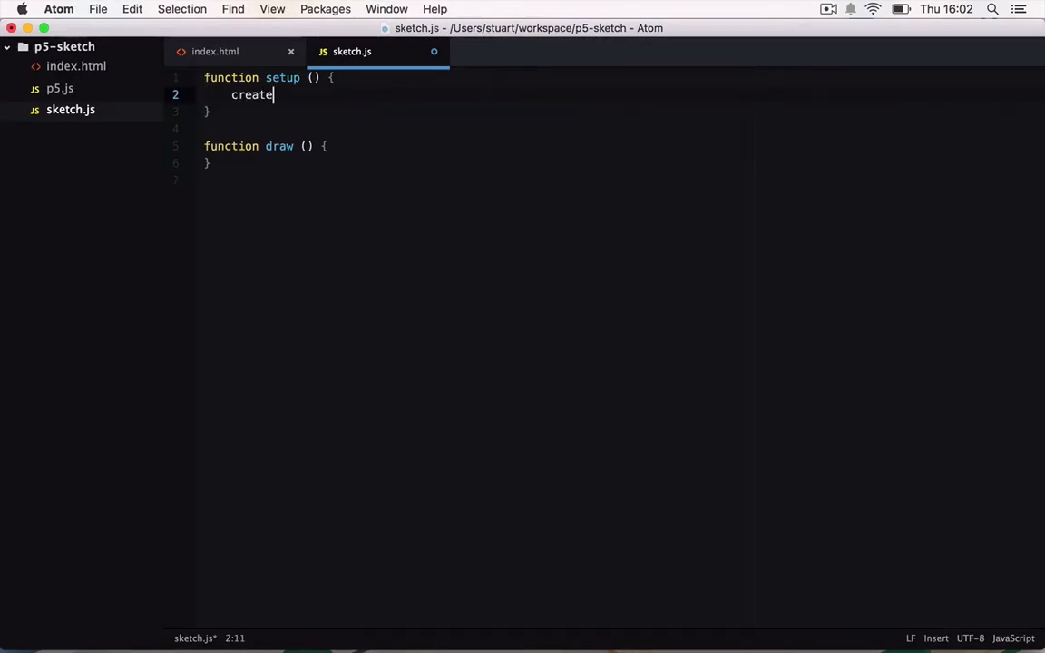
{"action": "type", "text": "Canvas"}
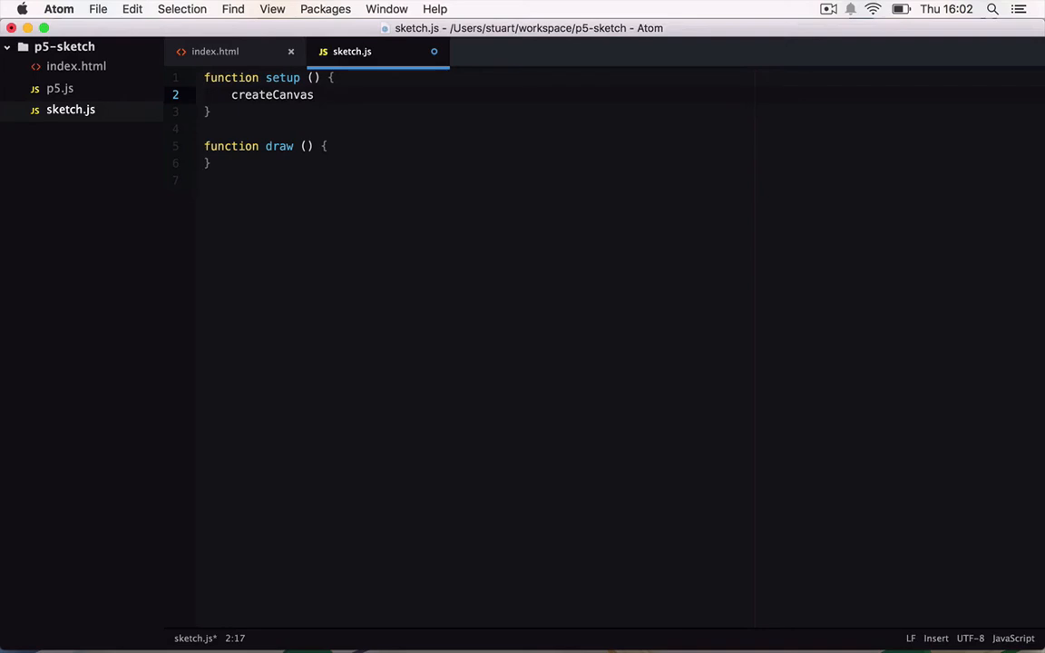